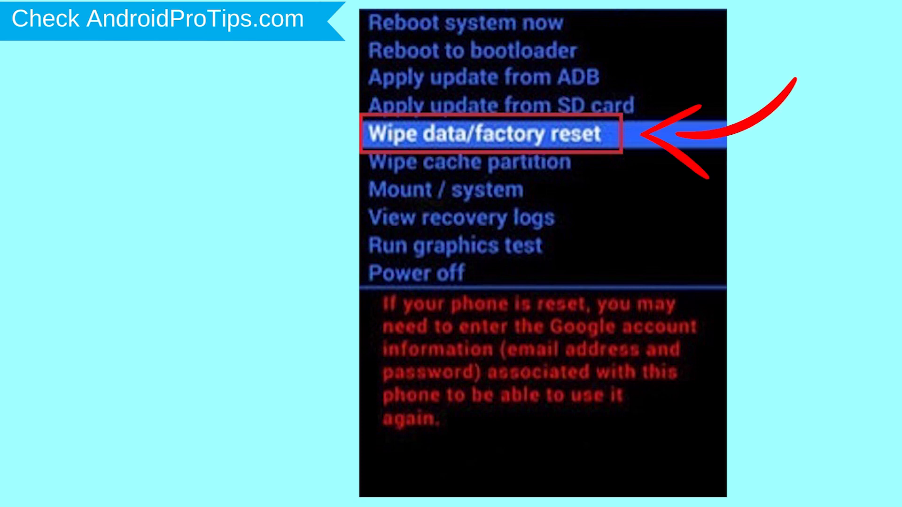
# - Select 'Wipe data/factory reset' in Android Recovery Mode
pyautogui.click(489, 134)
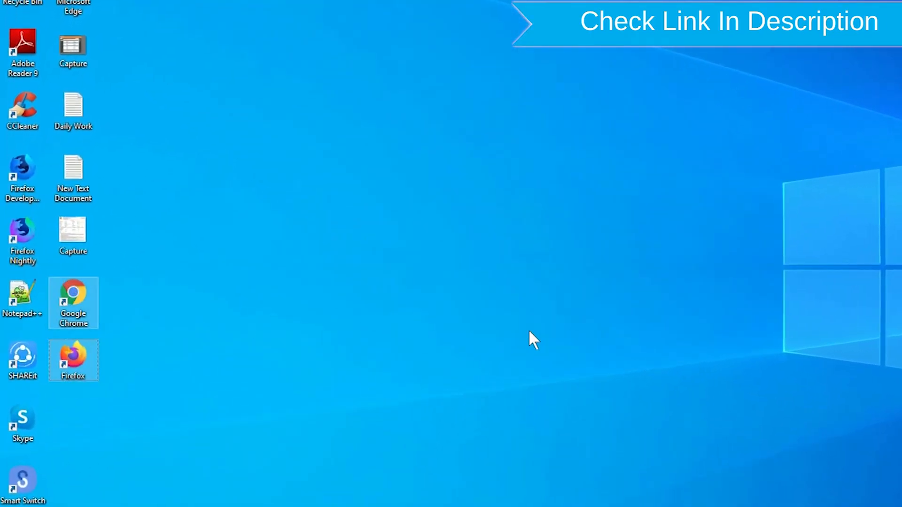
# - Launch Chrome, search 'google find my device', and open the 'Find My Device - Google' result
pyautogui.rightClick(74, 359)
pyautogui.write('google find my device')
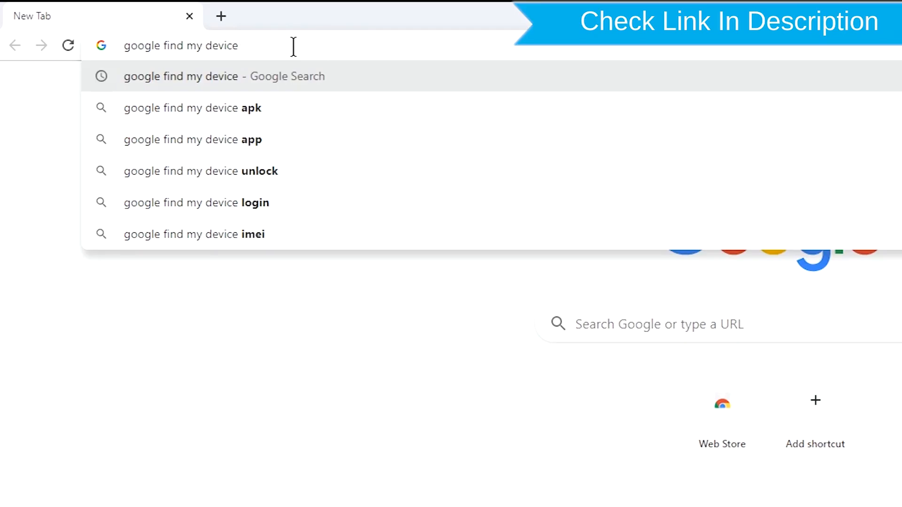
pyautogui.click(223, 76)
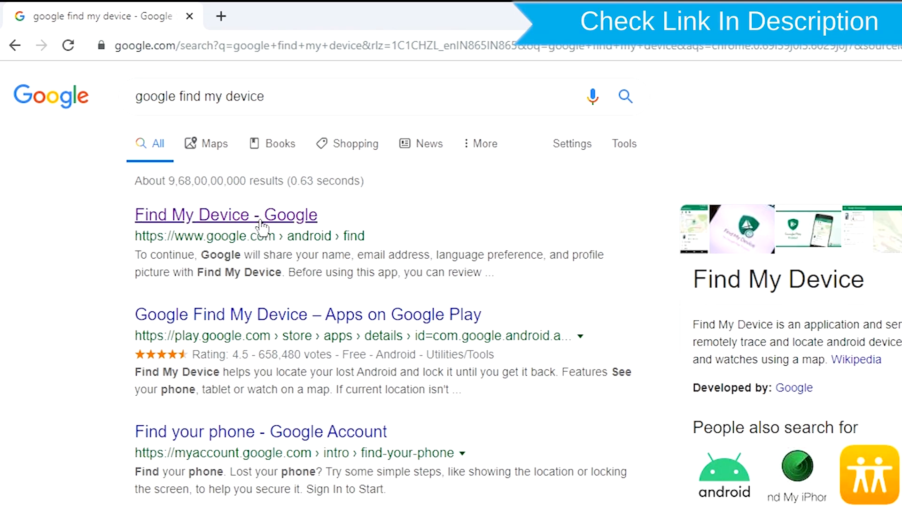
pyautogui.click(225, 214)
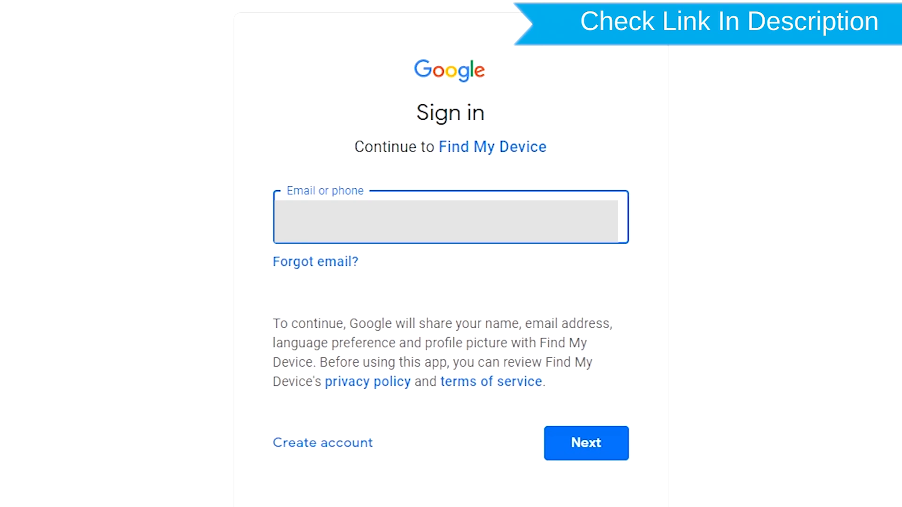
# - Sign in to the Google account by submitting the email, then the password
pyautogui.click(586, 443)
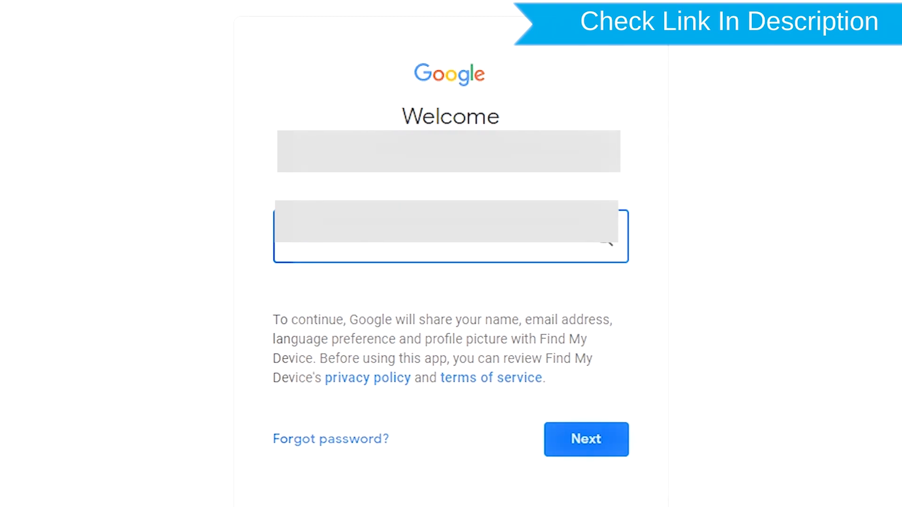
pyautogui.click(586, 439)
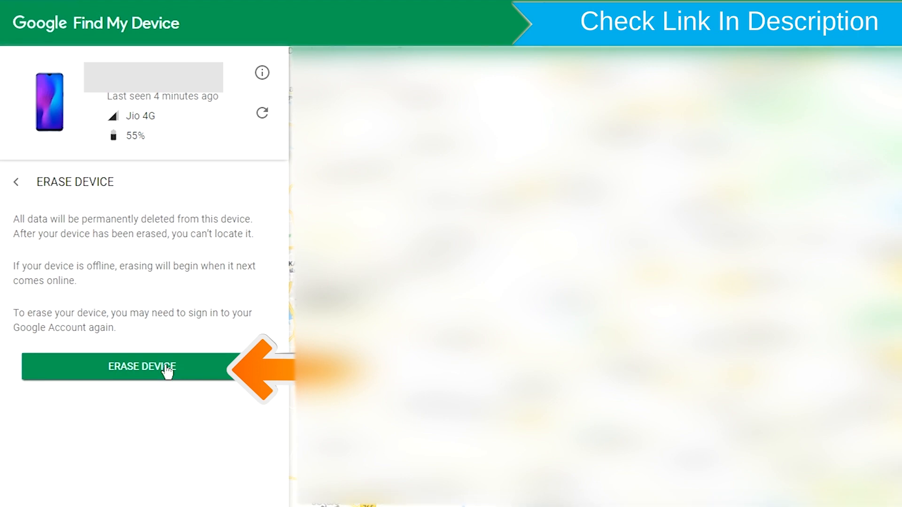
# - Start the phone erase with the green ERASE DEVICE button
pyautogui.click(142, 367)
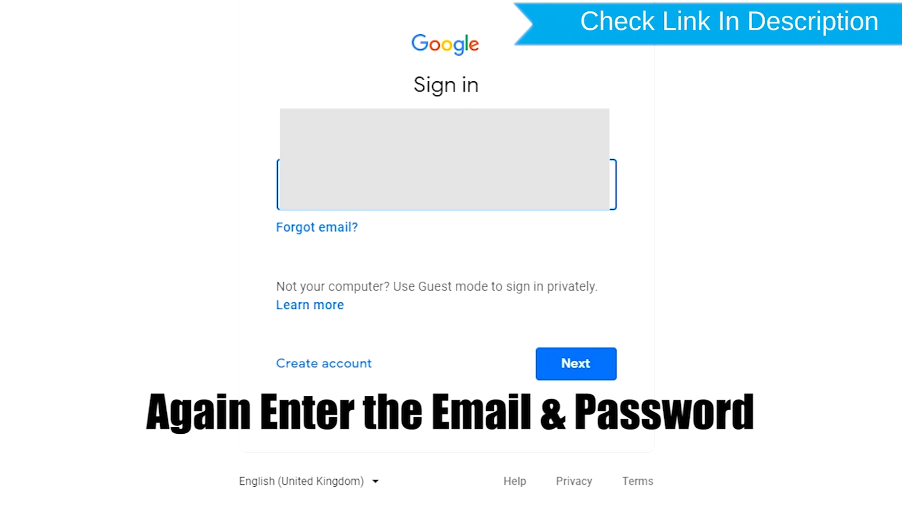
# - Re-enter the account email and password to re-authenticate the erase
pyautogui.click(575, 363)
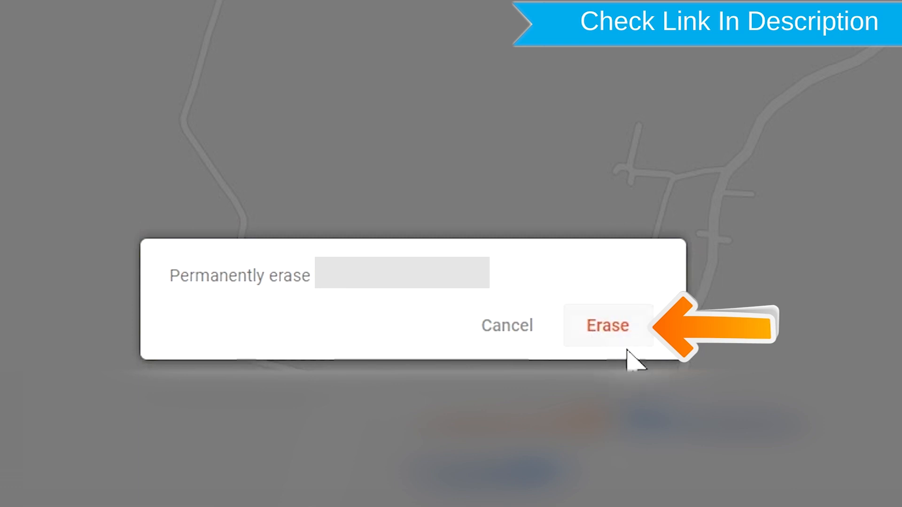
pyautogui.moveTo(598, 345)
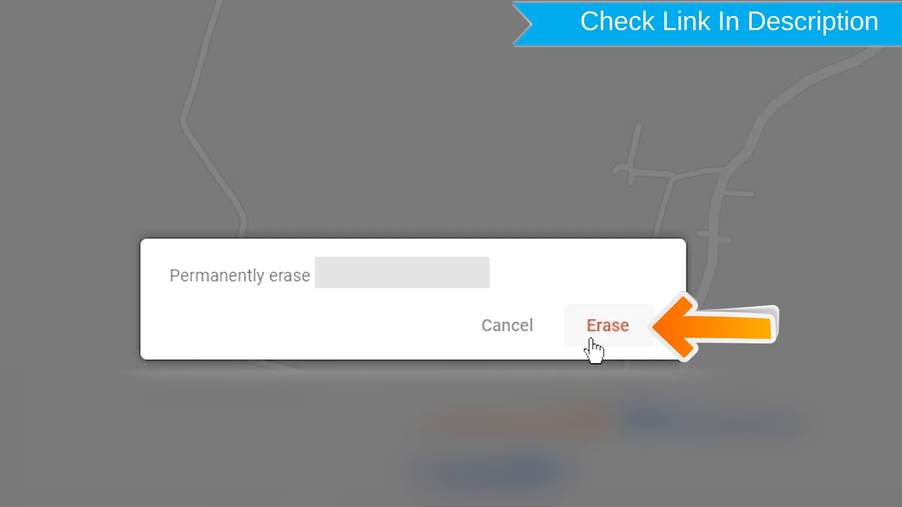